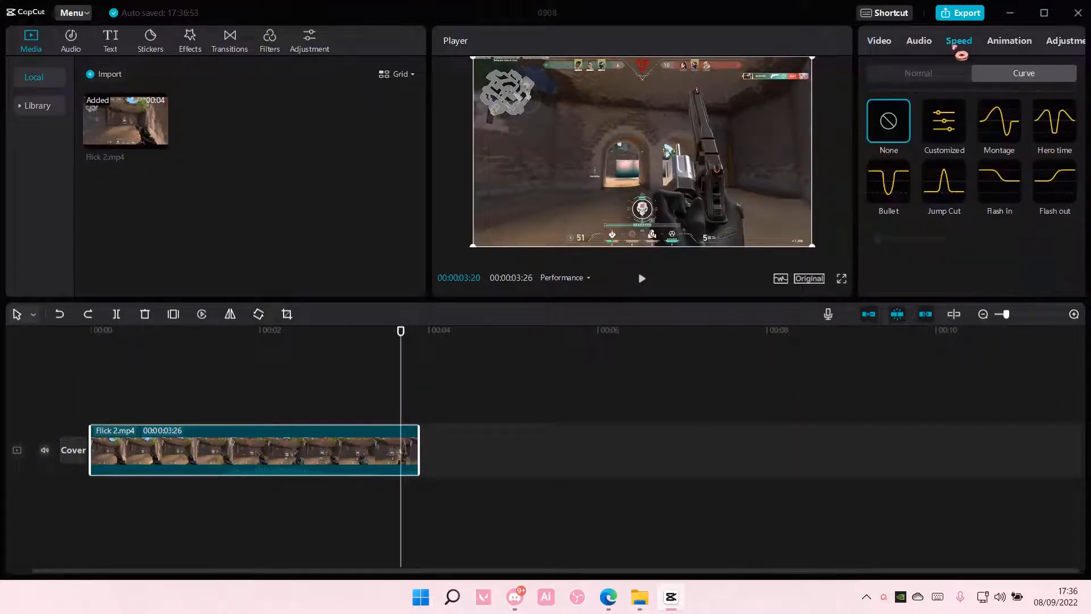
Apply a Curve speed preset to the Flick 2 clip, shortening it to about 3:08.
left_click(919, 73)
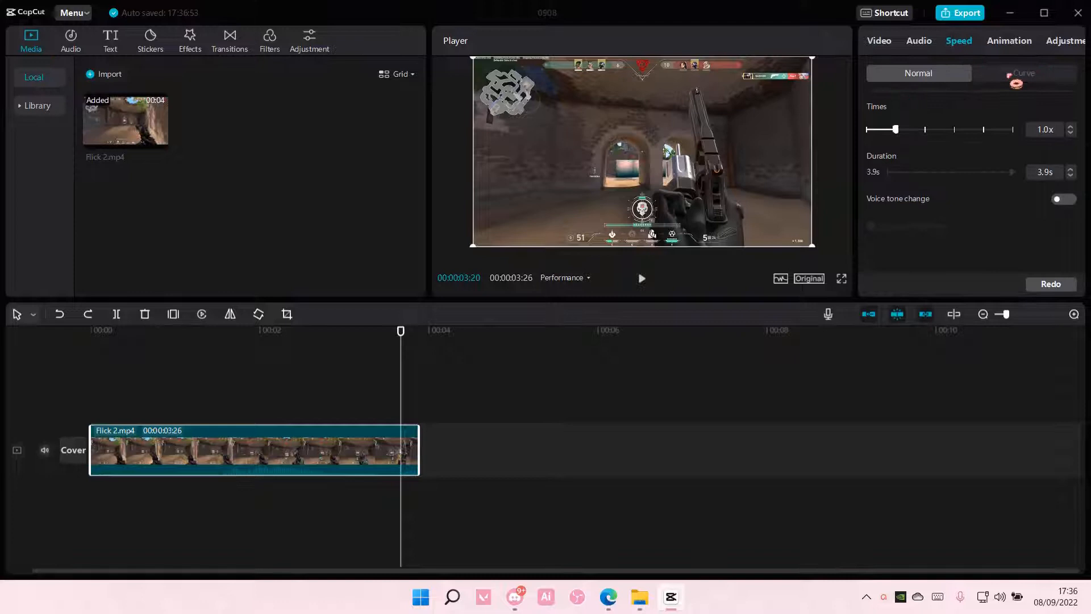
left_click(1025, 73)
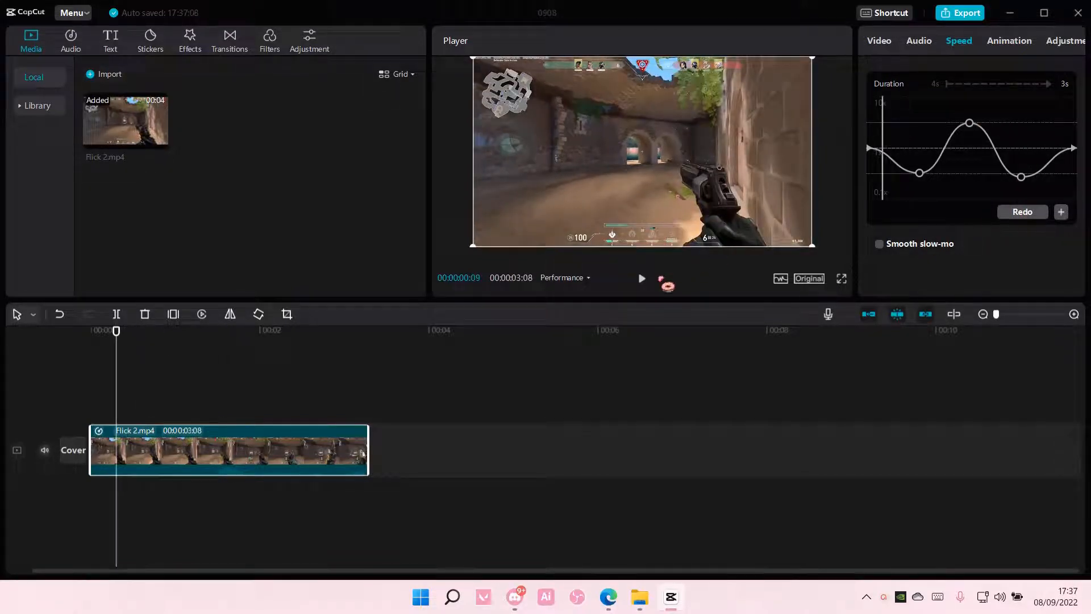
Preview the ramp, then enable Smooth slow-mo with the Optical flow method.
left_click(641, 278)
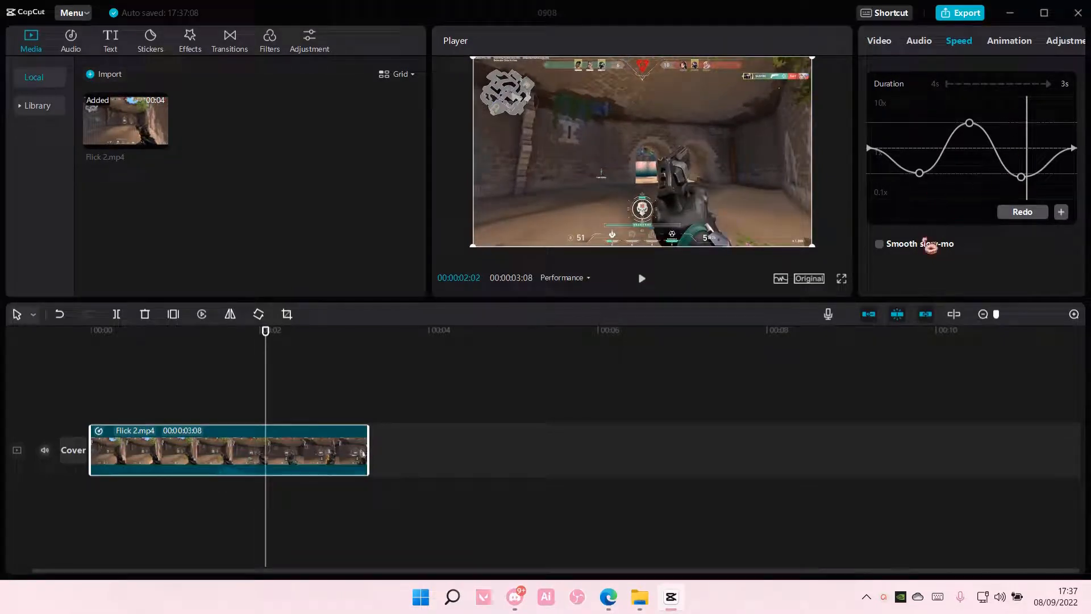
left_click(880, 243)
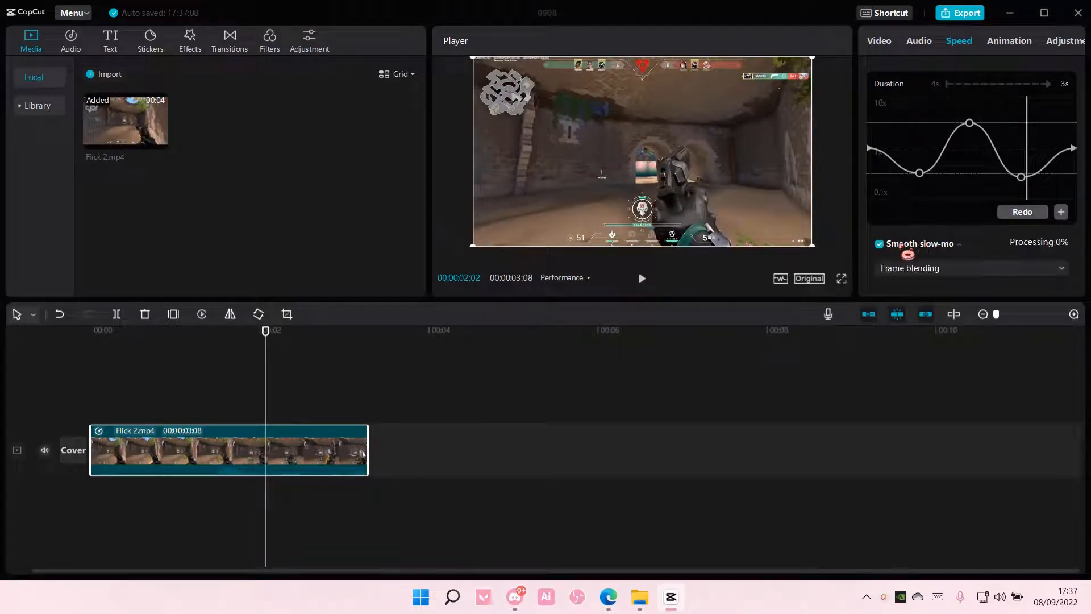
left_click(971, 268)
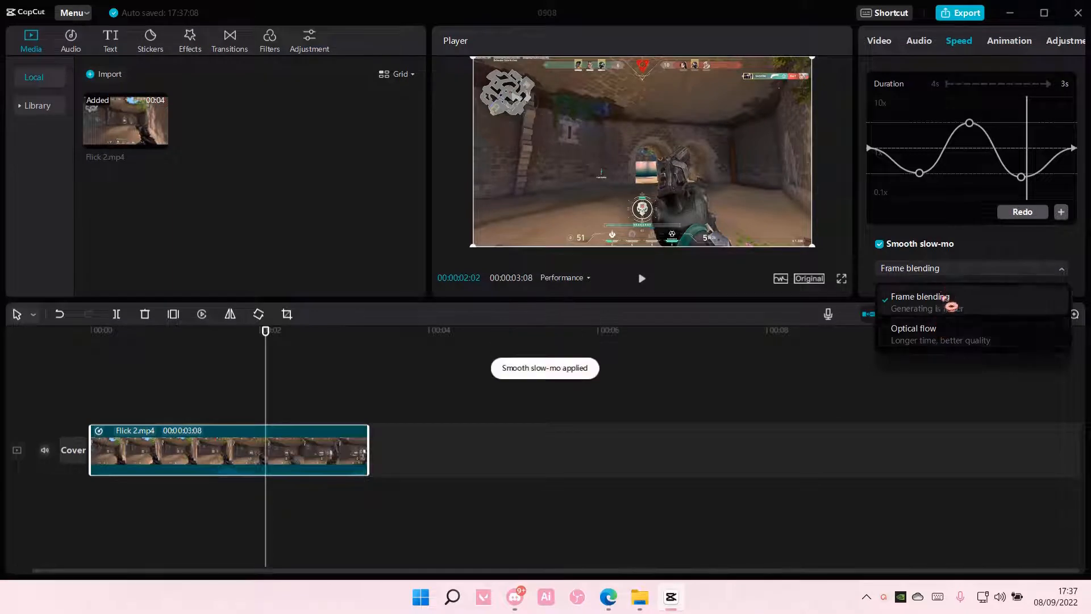
left_click(914, 327)
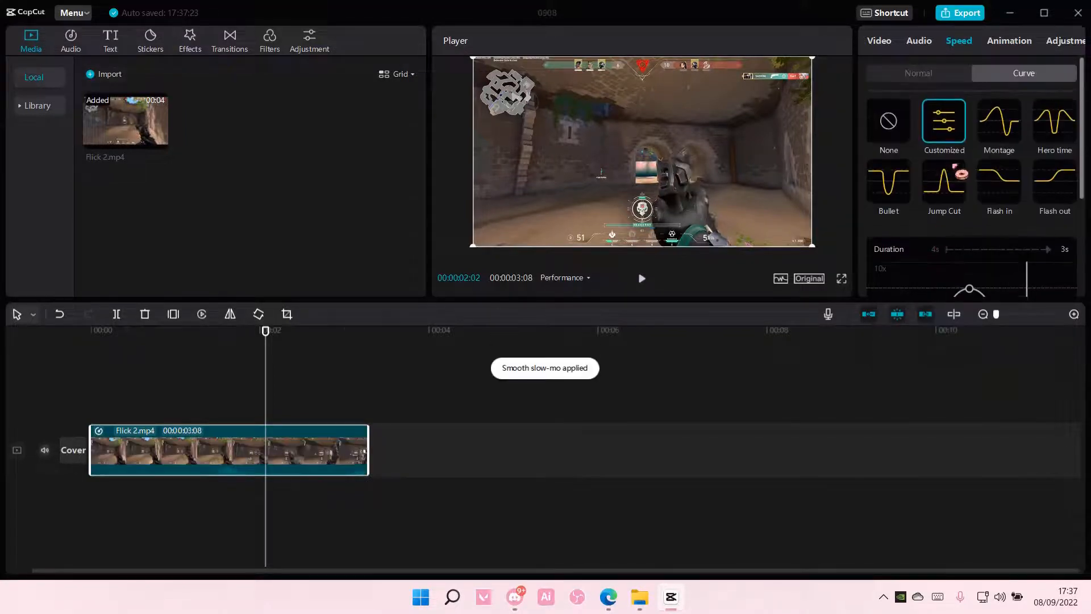
Reshape the Customized speed curve so the clip runs 2:20, then play it back.
left_click(998, 122)
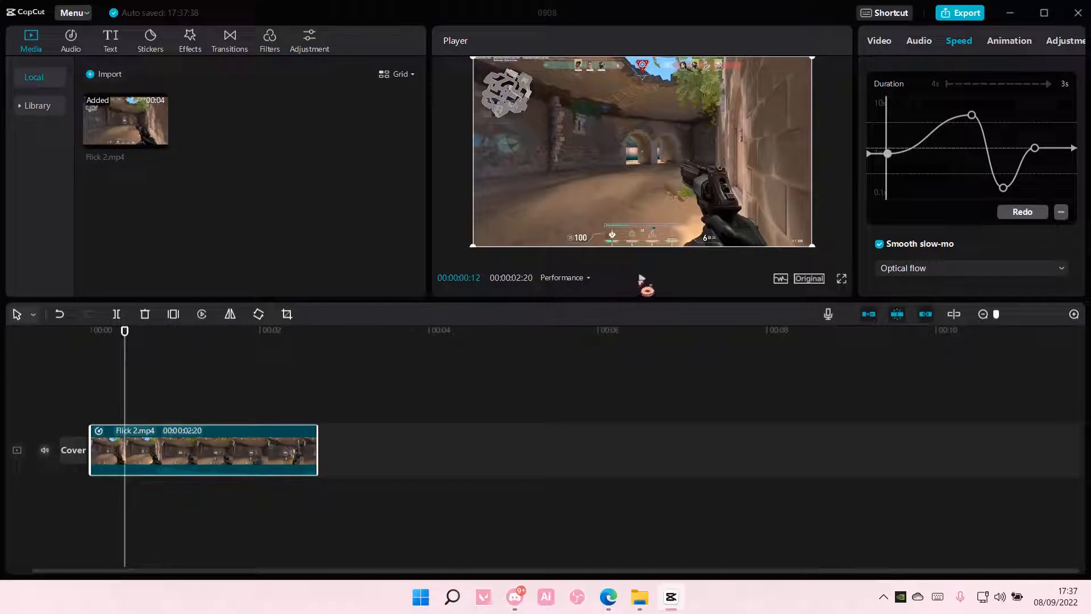
left_click(202, 314)
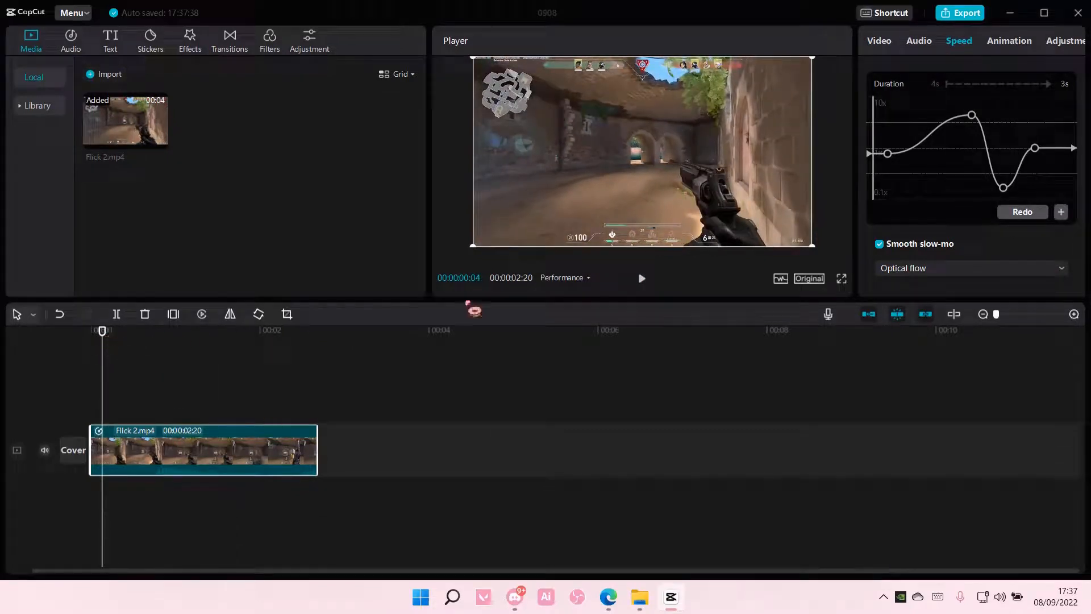
Show the Audio settings and play the slowed clip in full-screen preview.
left_click(918, 41)
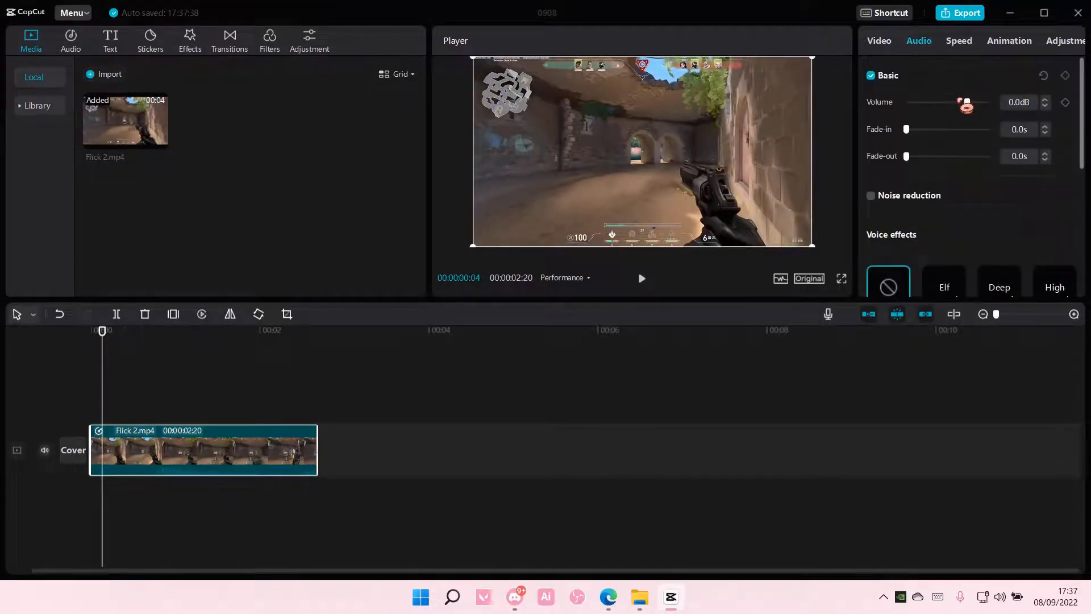
left_click(841, 278)
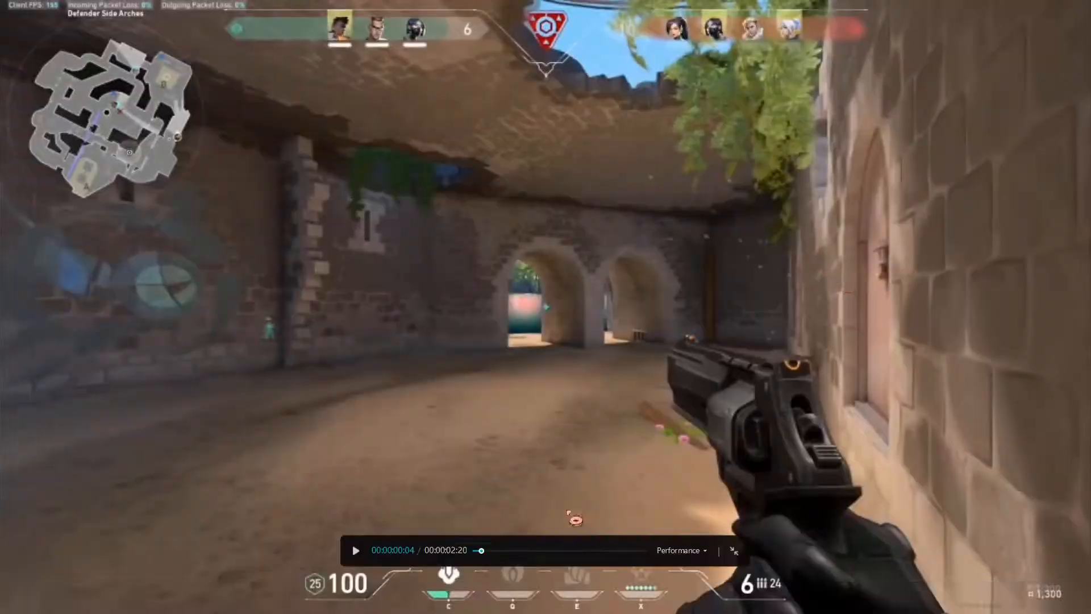